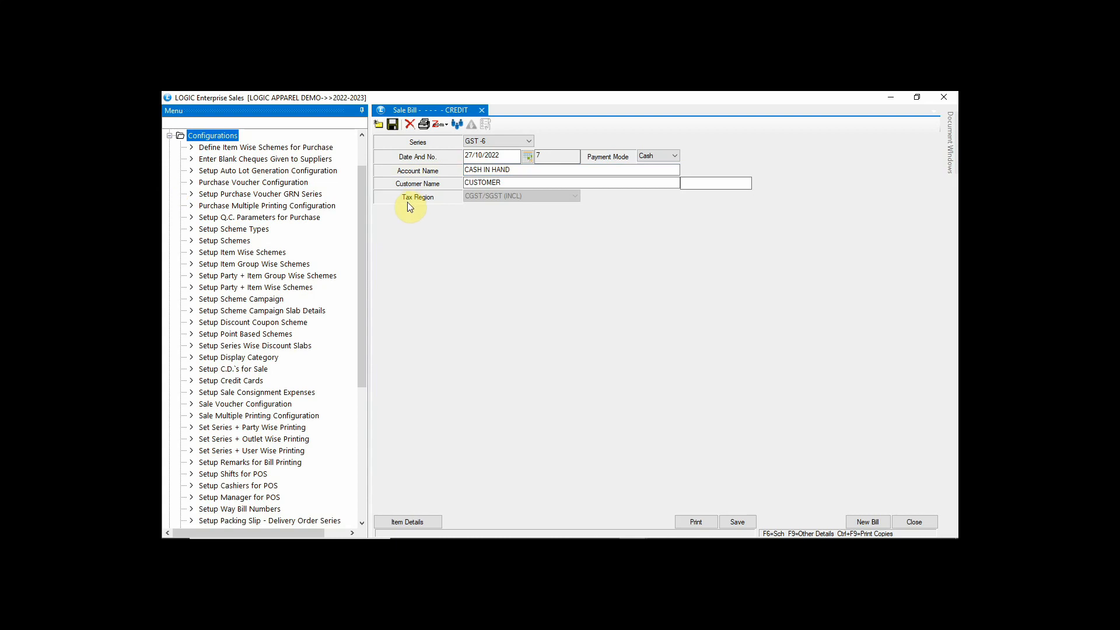
{"action": "mouse_move", "coordinate": [450, 207]}
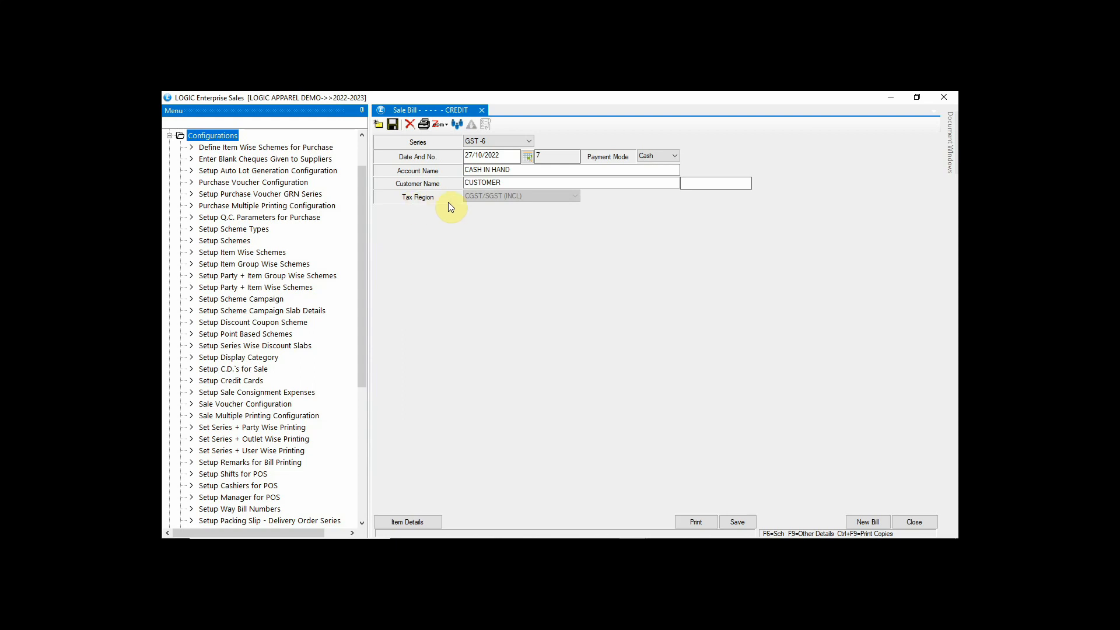
- Review the column lock options under the sale configuration's other settings
{"action": "left_click", "coordinate": [244, 403]}
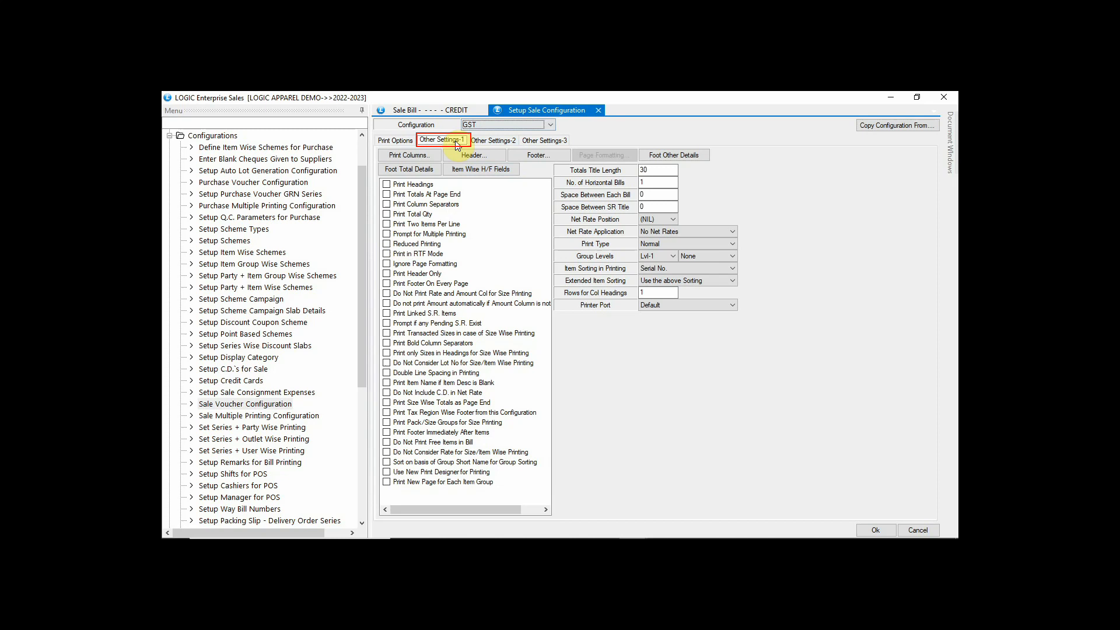
{"action": "left_click", "coordinate": [441, 140]}
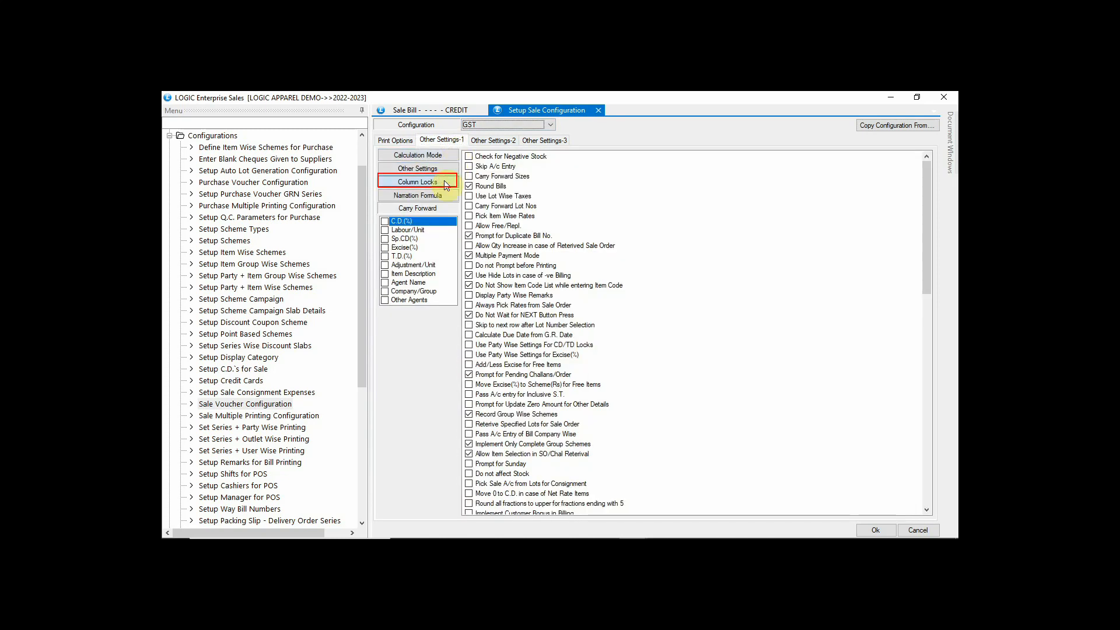
{"action": "left_click", "coordinate": [418, 182]}
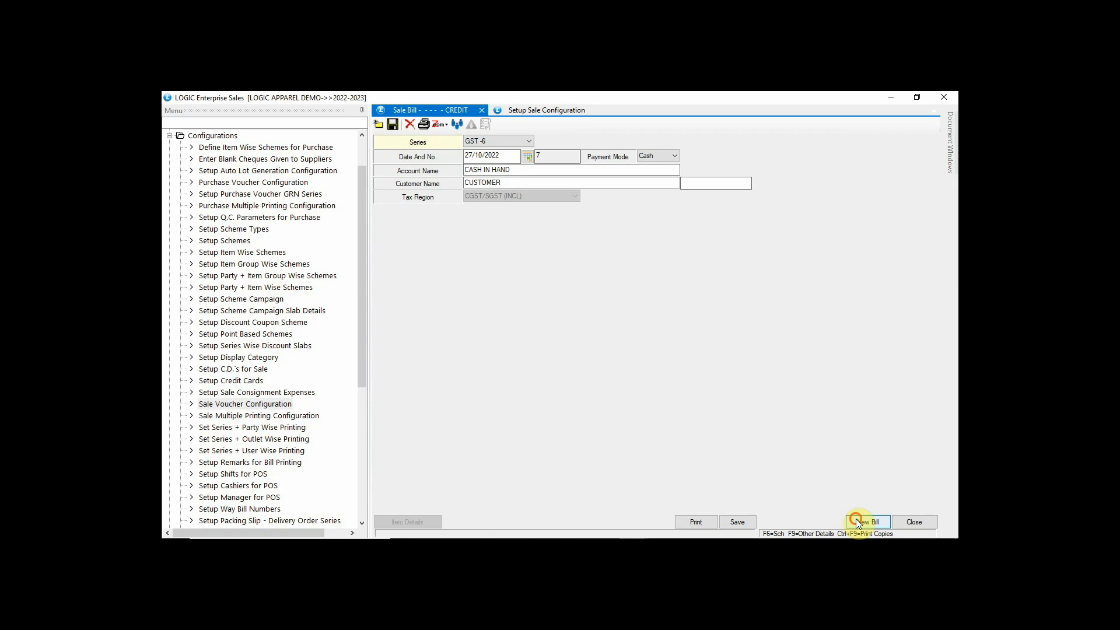
- Start a new cash sale bill and bring up Set Column Attributes for the billing grid
{"action": "left_click", "coordinate": [867, 521]}
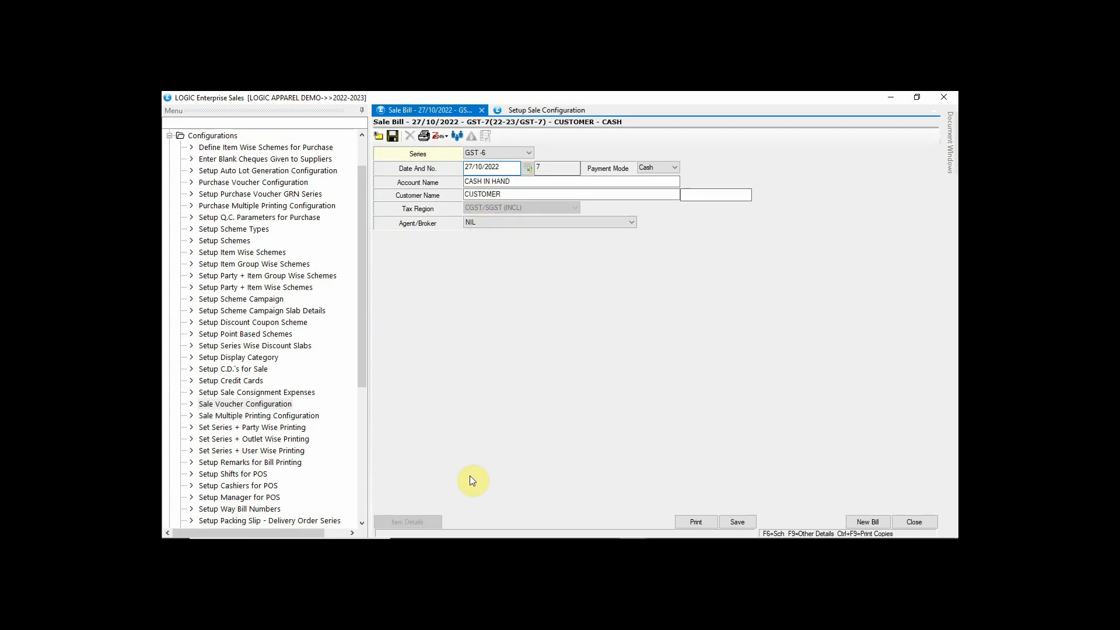
{"action": "left_click", "coordinate": [558, 167]}
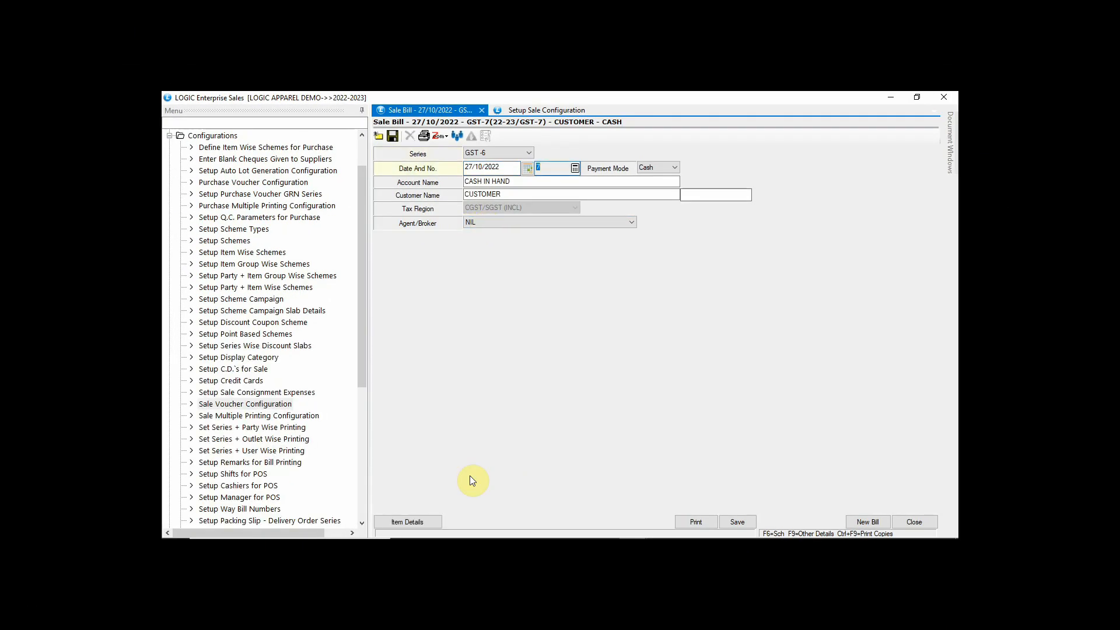
{"action": "left_click", "coordinate": [407, 522]}
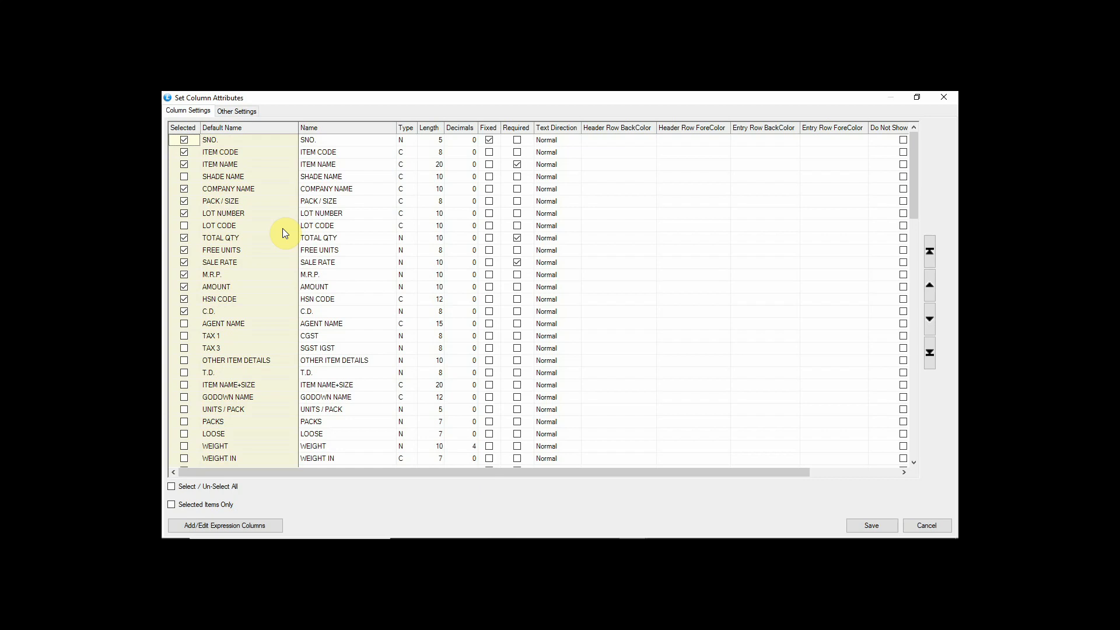
- Exclude COMPANY NAME from the billing columns and save the column setup
{"action": "left_click", "coordinate": [183, 189]}
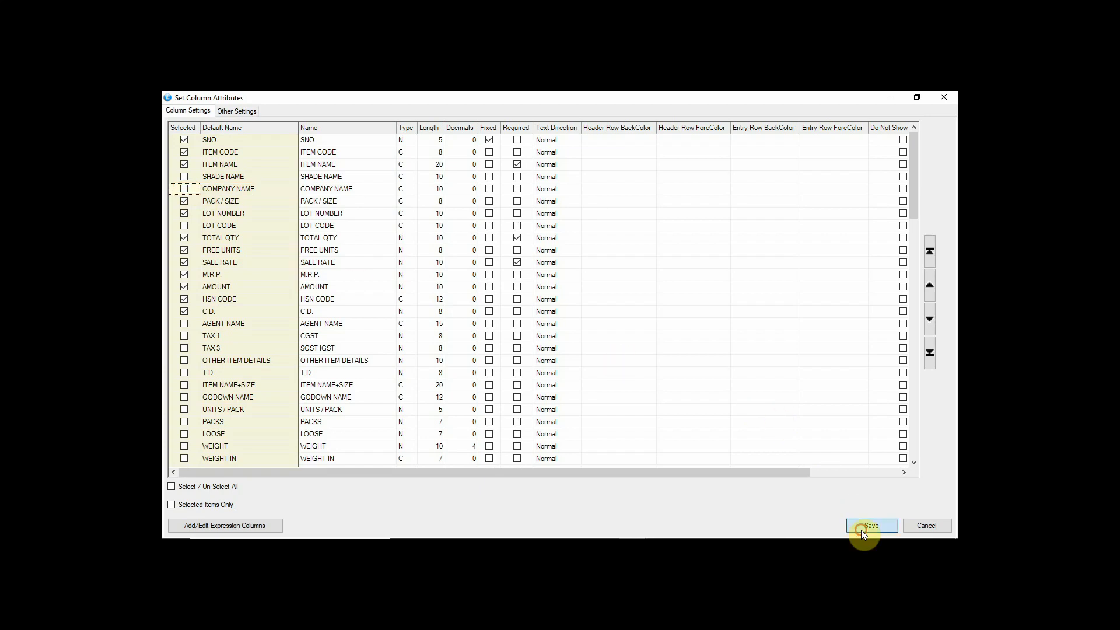
{"action": "left_click", "coordinate": [870, 525]}
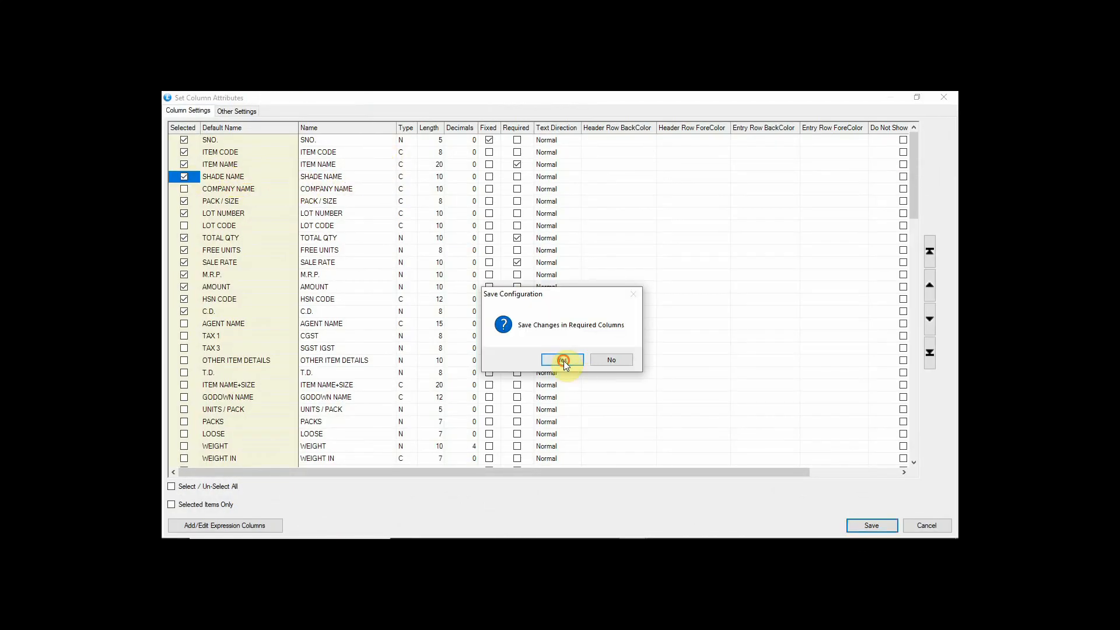
{"action": "left_click", "coordinate": [561, 359]}
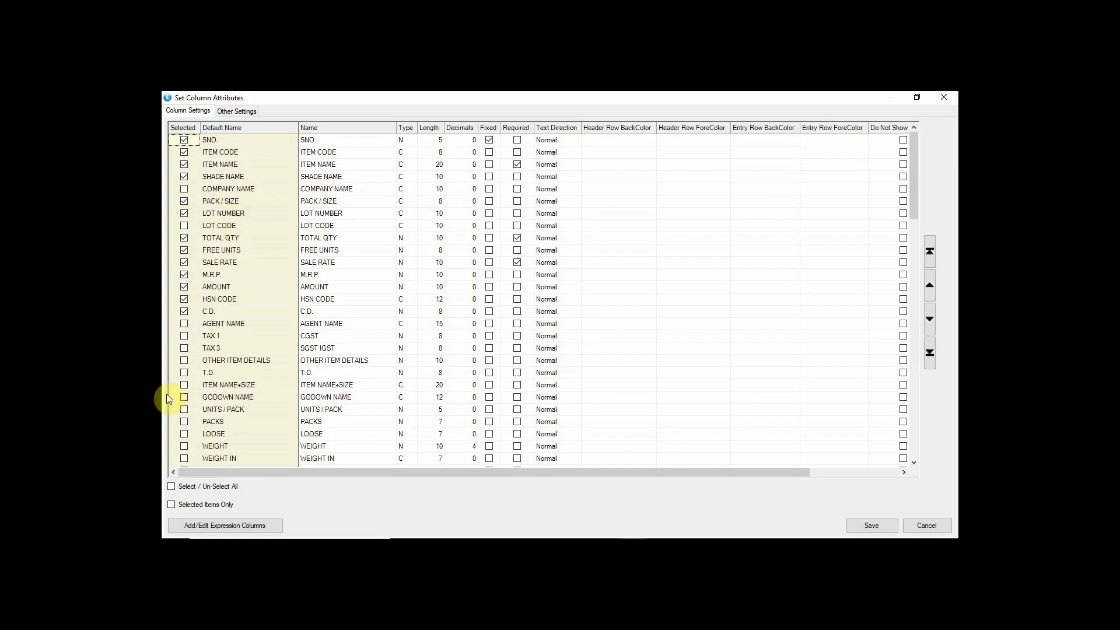
- Review the columns in use with Selected Items Only and move to the Sale Register Detailed report
{"action": "left_click", "coordinate": [172, 504]}
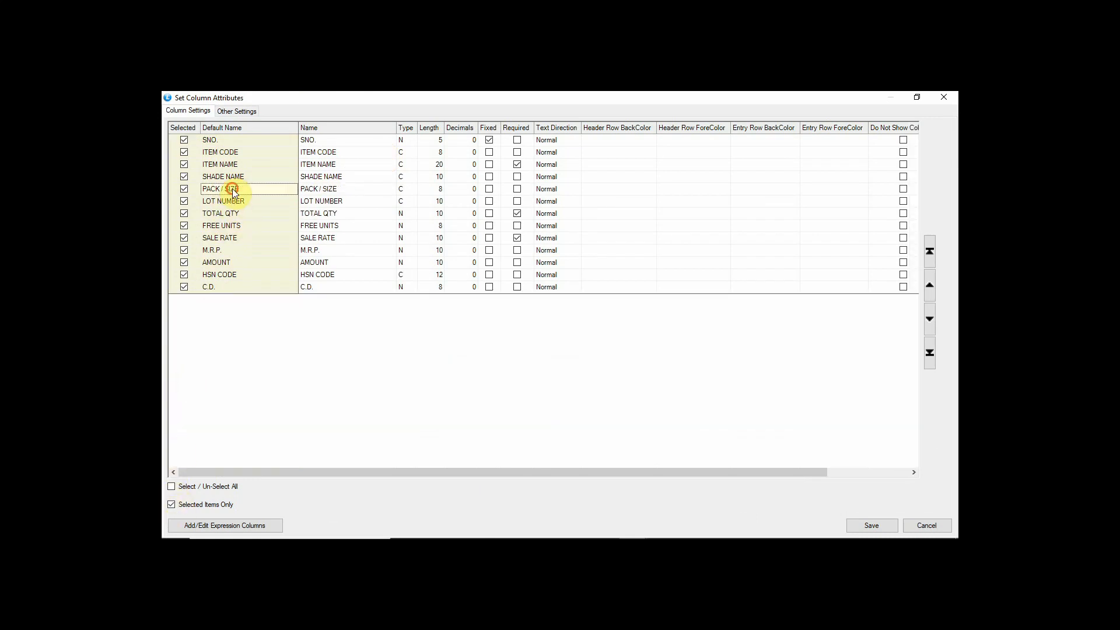
{"action": "left_click", "coordinate": [930, 287]}
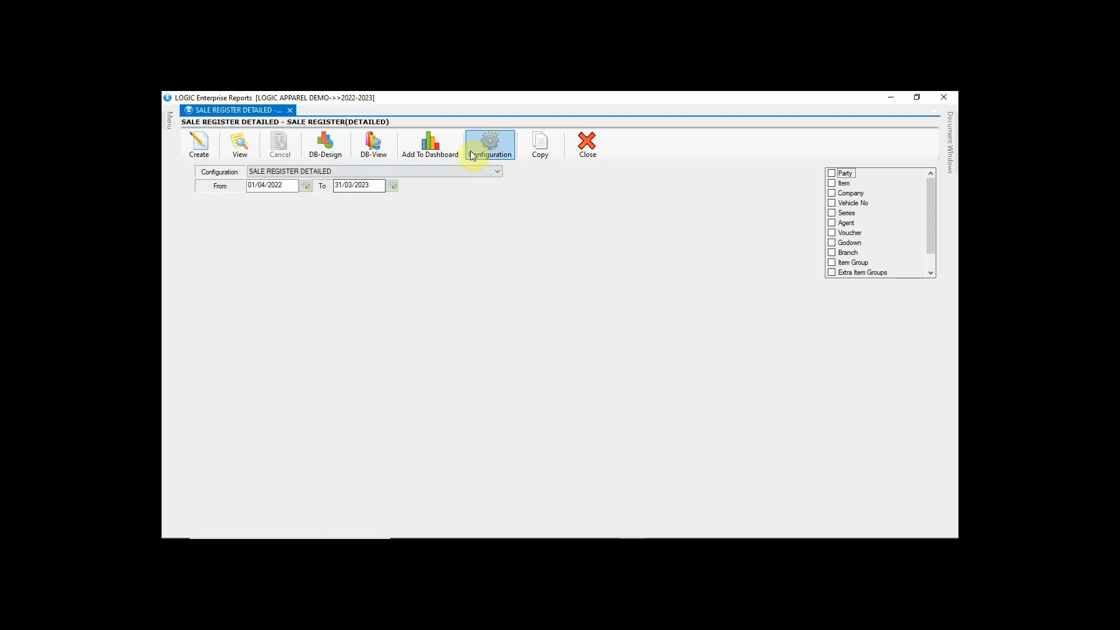
- Set the report's Sale/Sale Return option to Sale Only and accept the configuration
{"action": "left_click", "coordinate": [490, 145]}
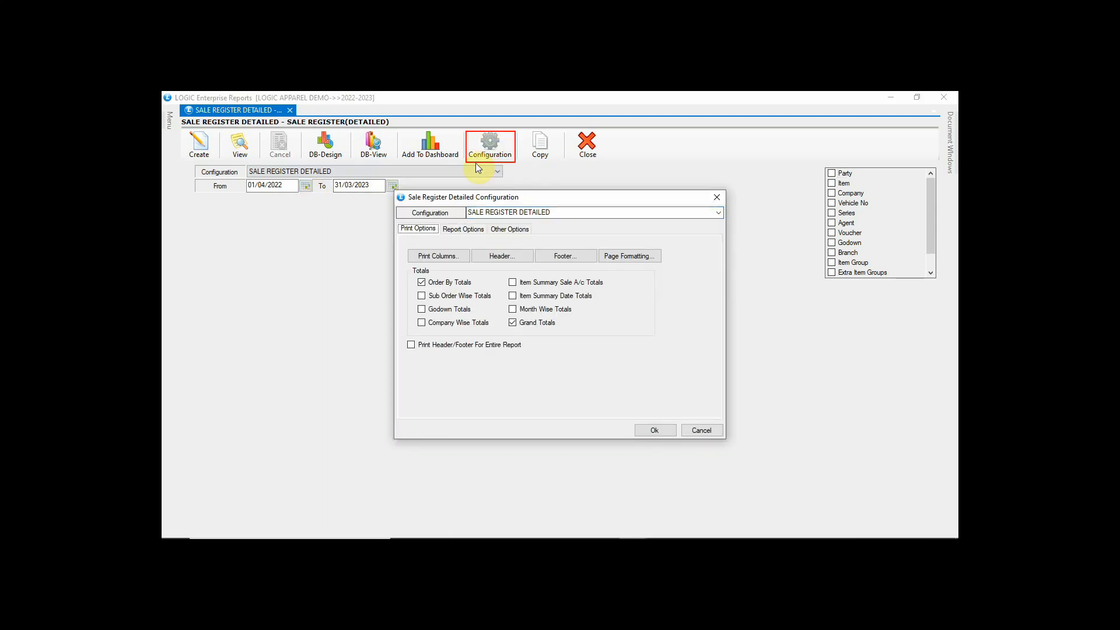
{"action": "left_click", "coordinate": [464, 229]}
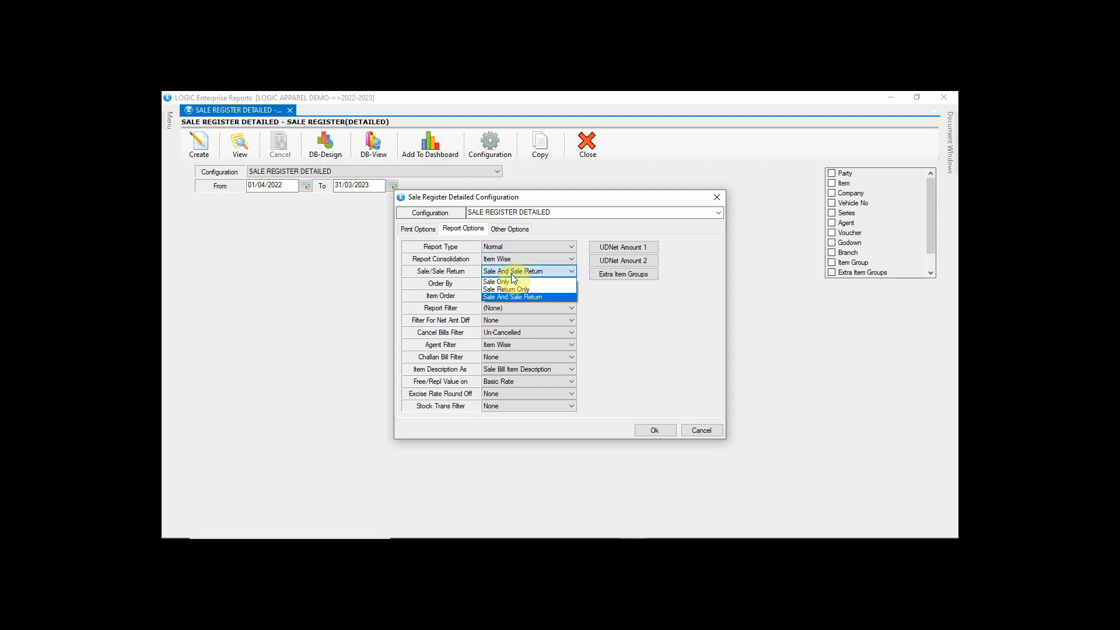
{"action": "left_click", "coordinate": [496, 281]}
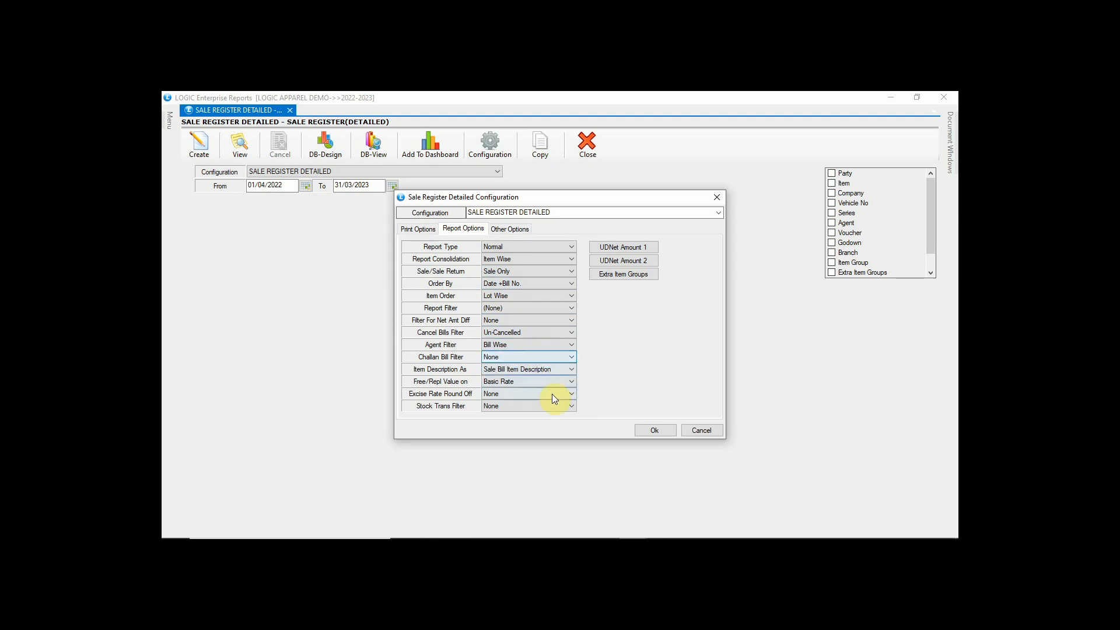
{"action": "left_click", "coordinate": [653, 430]}
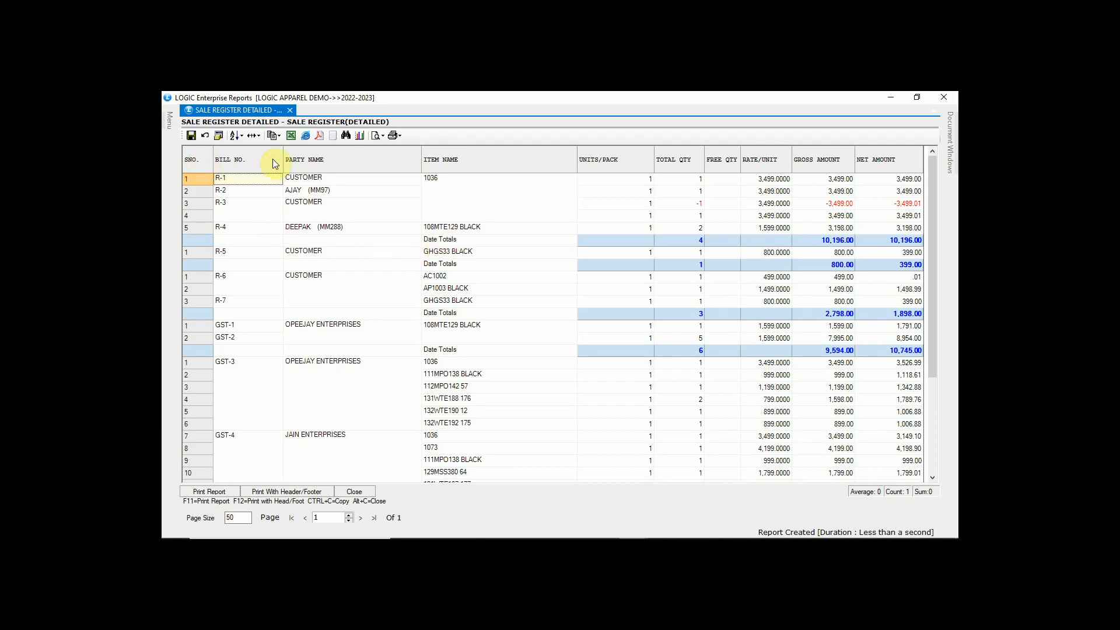
{"action": "mouse_move", "coordinate": [241, 152]}
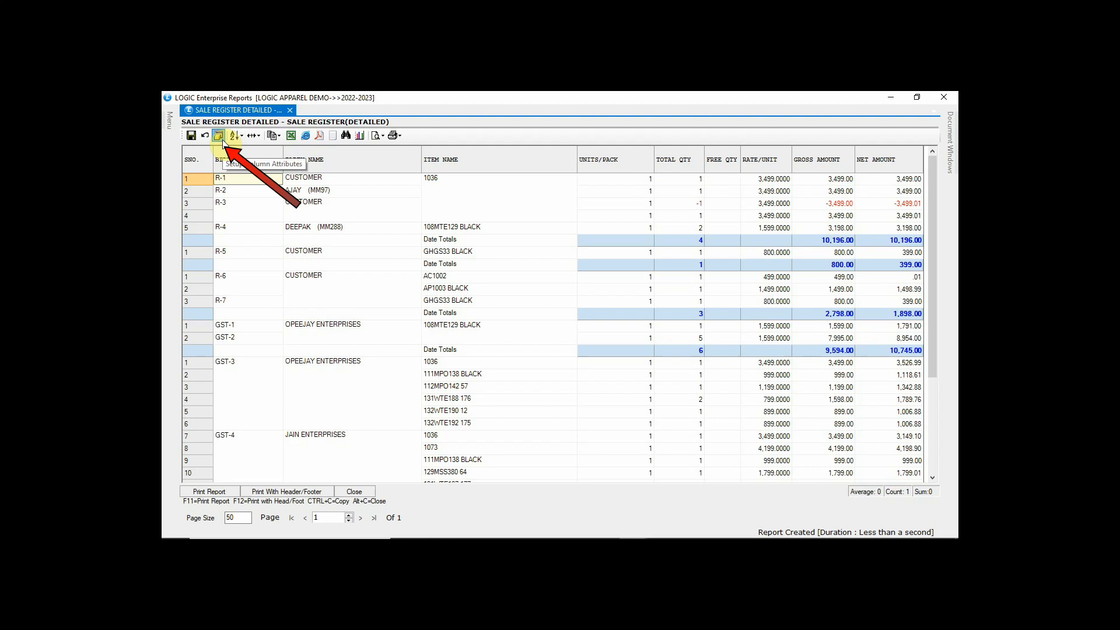
- Include BILL DATE in the report's columns and save the change
{"action": "left_click", "coordinate": [224, 135]}
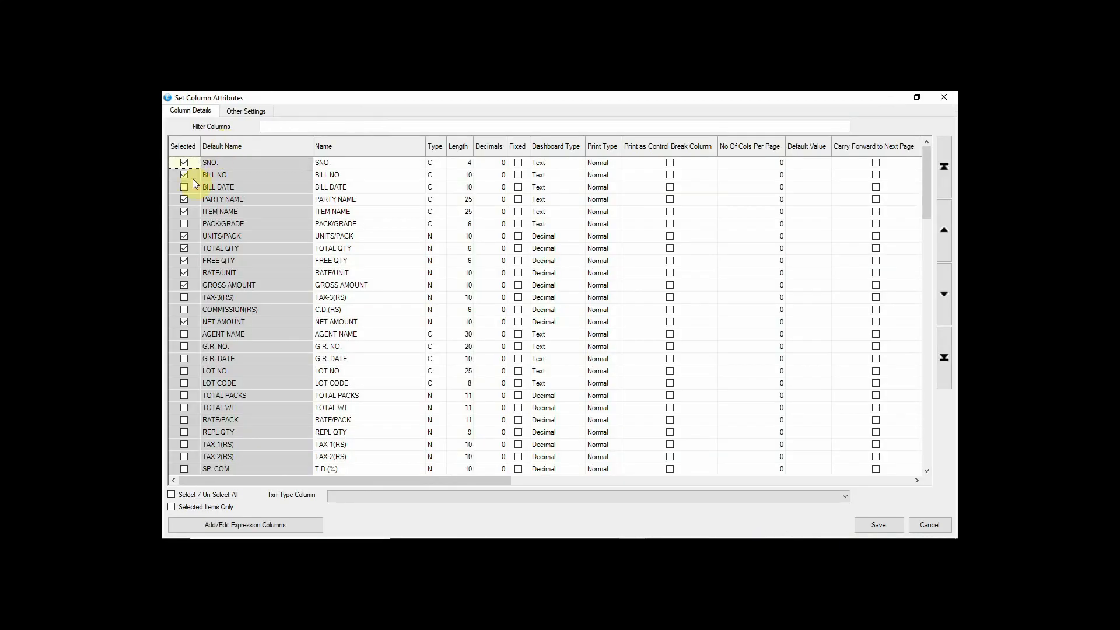
{"action": "left_click", "coordinate": [183, 187]}
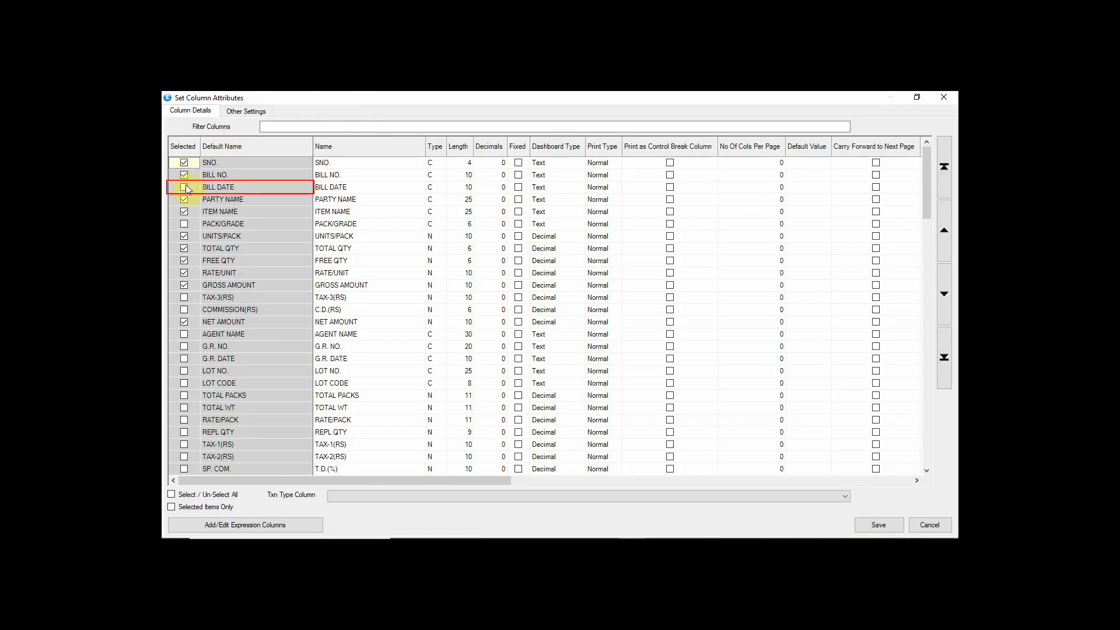
{"action": "left_click", "coordinate": [184, 186]}
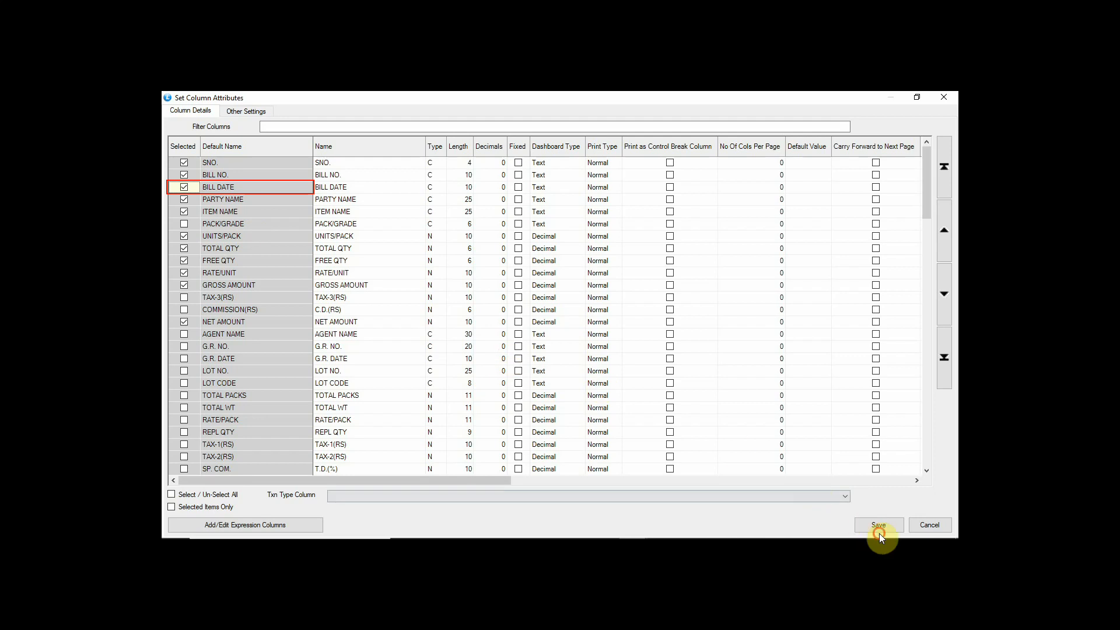
{"action": "left_click", "coordinate": [877, 524]}
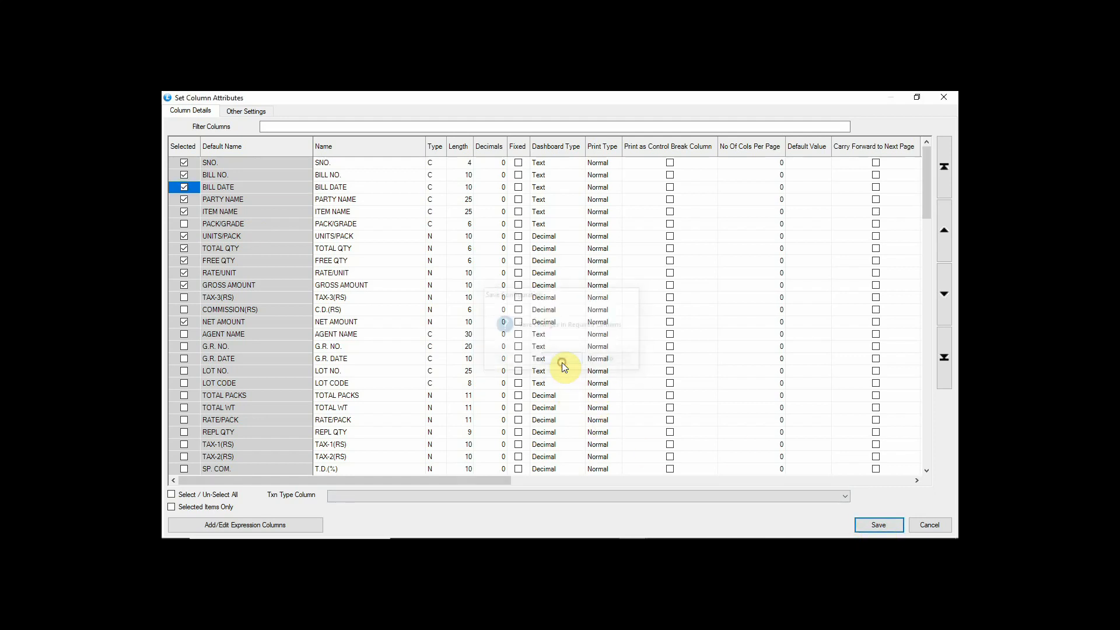
{"action": "left_click", "coordinate": [878, 524]}
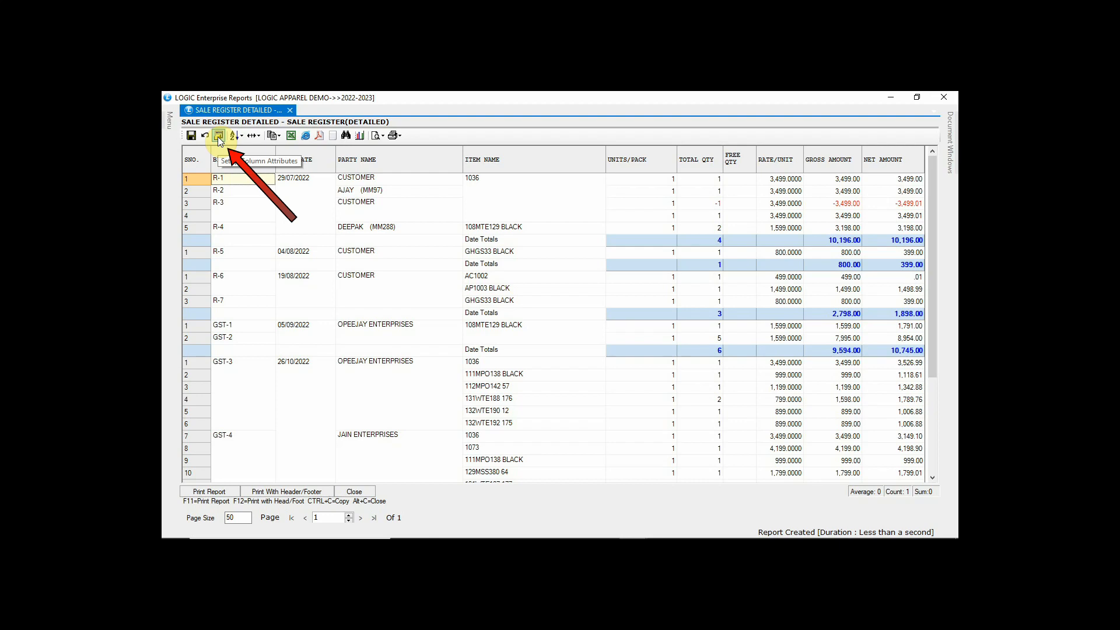
- Exclude UNITS/PACK from the report's columns and save
{"action": "left_click", "coordinate": [218, 135]}
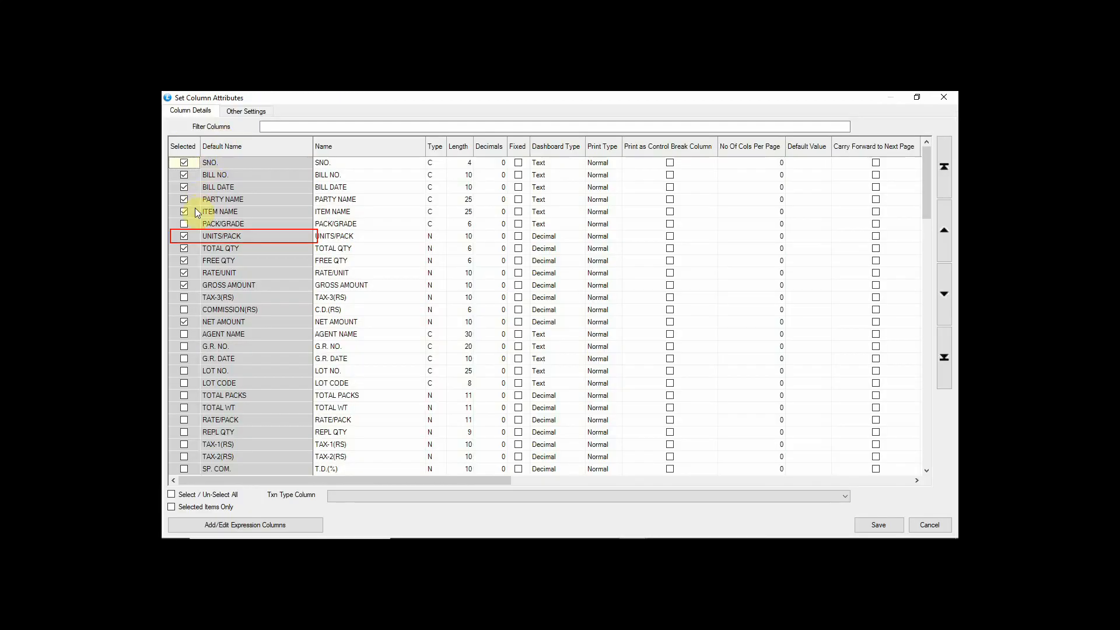
{"action": "left_click", "coordinate": [184, 235]}
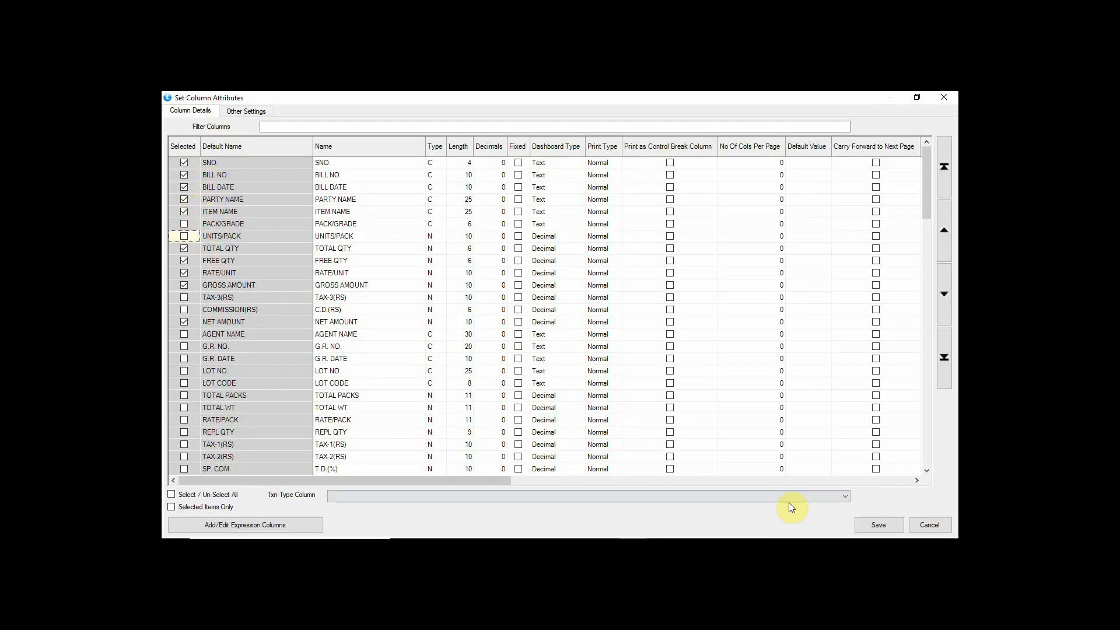
{"action": "left_click", "coordinate": [877, 524]}
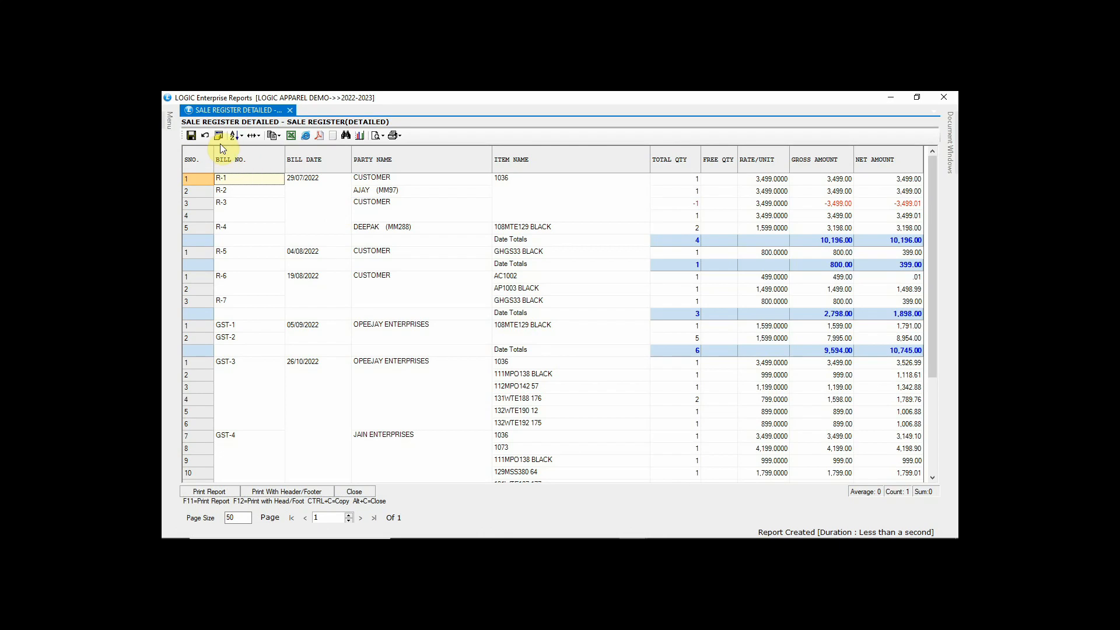
{"action": "mouse_move", "coordinate": [218, 135]}
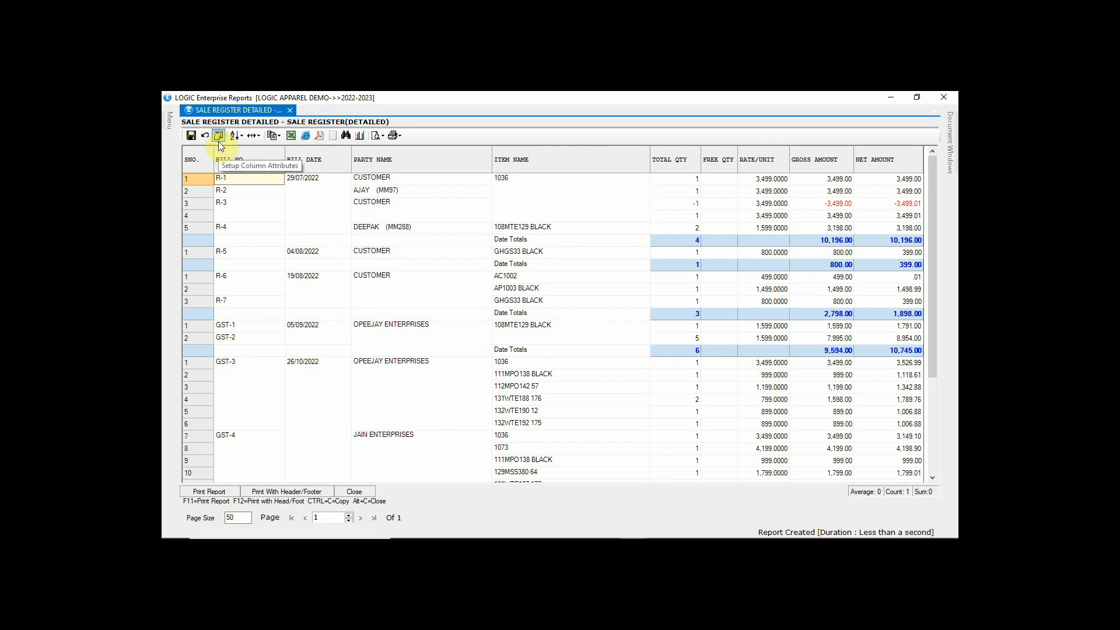
- Move BILL DATE ahead of BILL NO. and ITEM NAME ahead of PARTY NAME, then save the order
{"action": "left_click", "coordinate": [218, 135]}
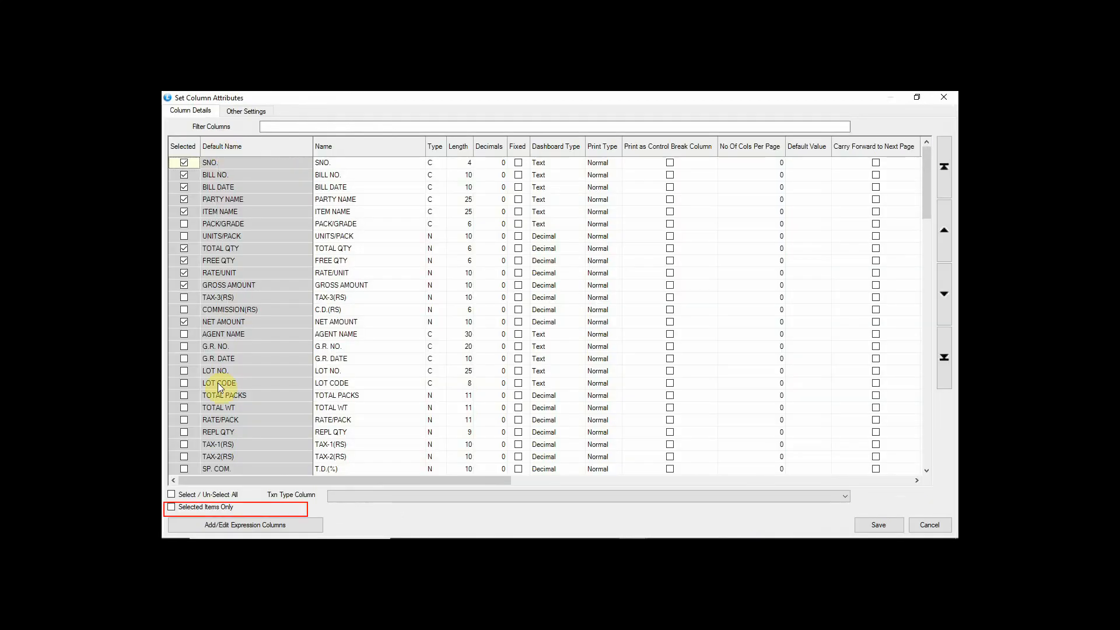
{"action": "left_click", "coordinate": [171, 508]}
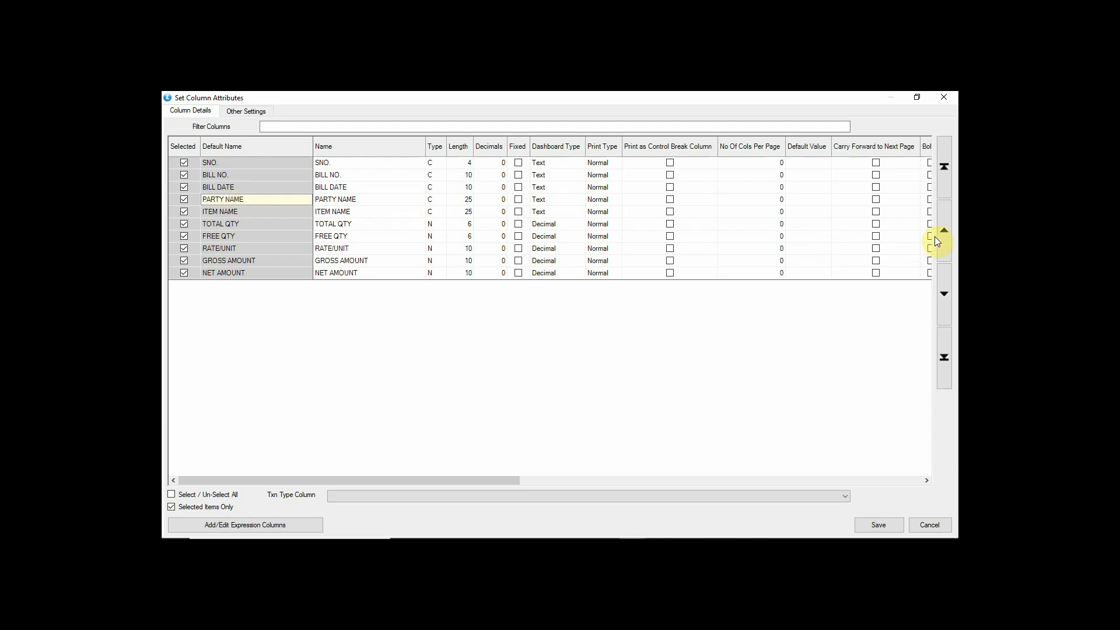
{"action": "left_click", "coordinate": [944, 230]}
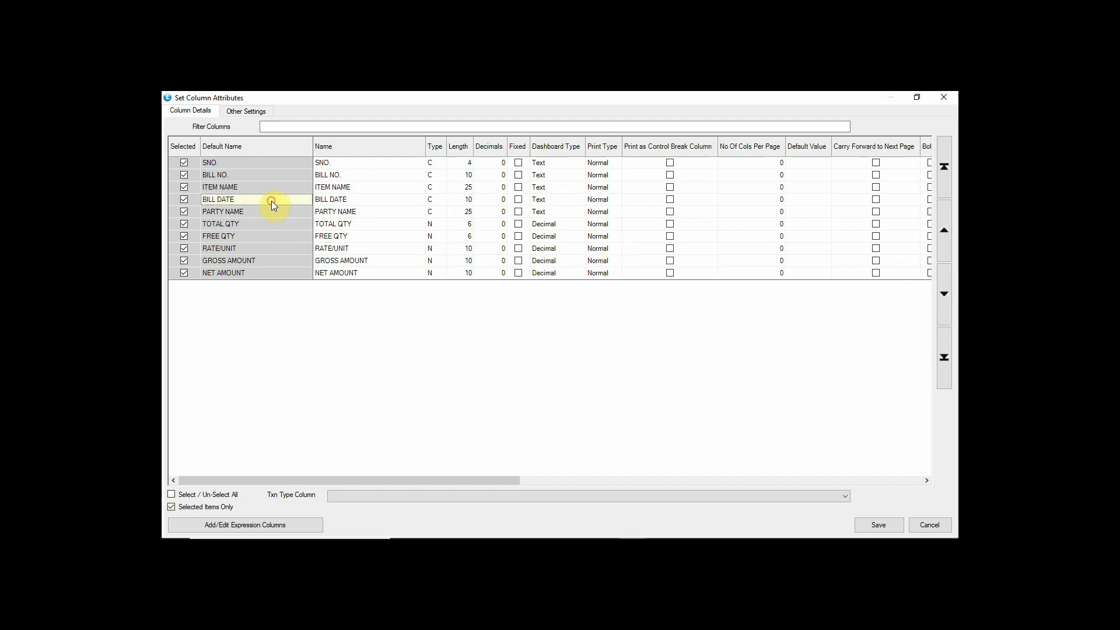
{"action": "left_click", "coordinate": [877, 523]}
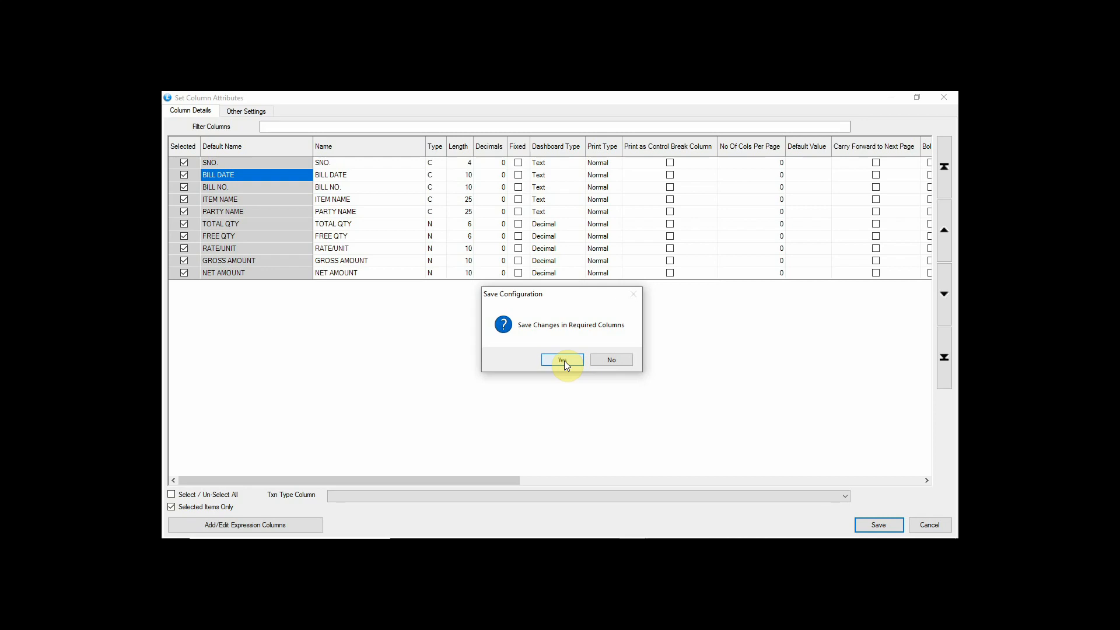
{"action": "left_click", "coordinate": [561, 359]}
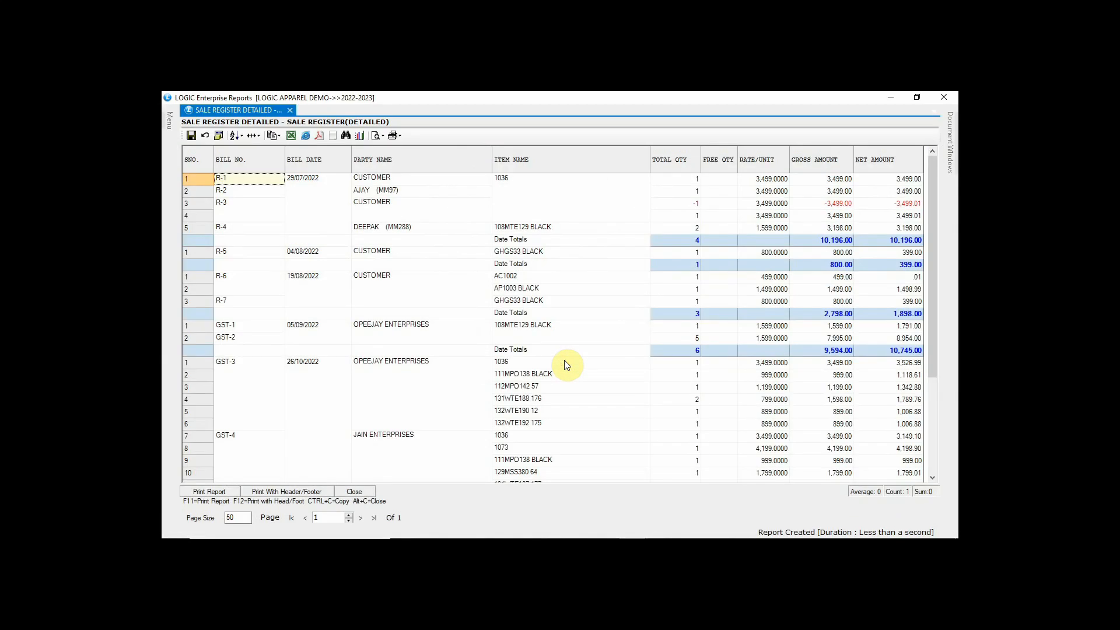